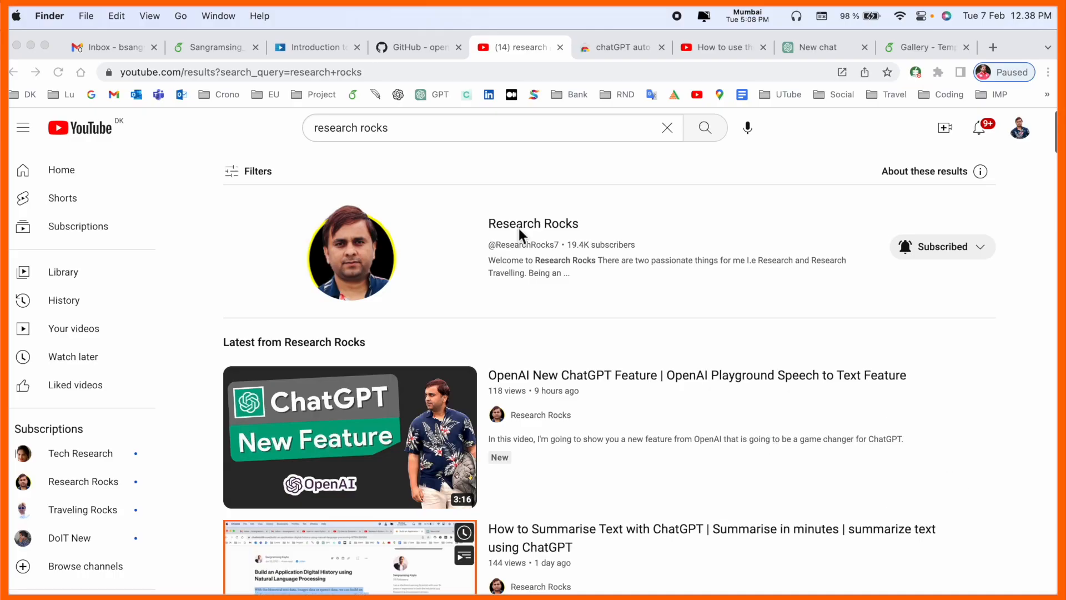
Open the Research Rocks channel page from the YouTube search results.
{"action": "left_click", "coordinate": [534, 223]}
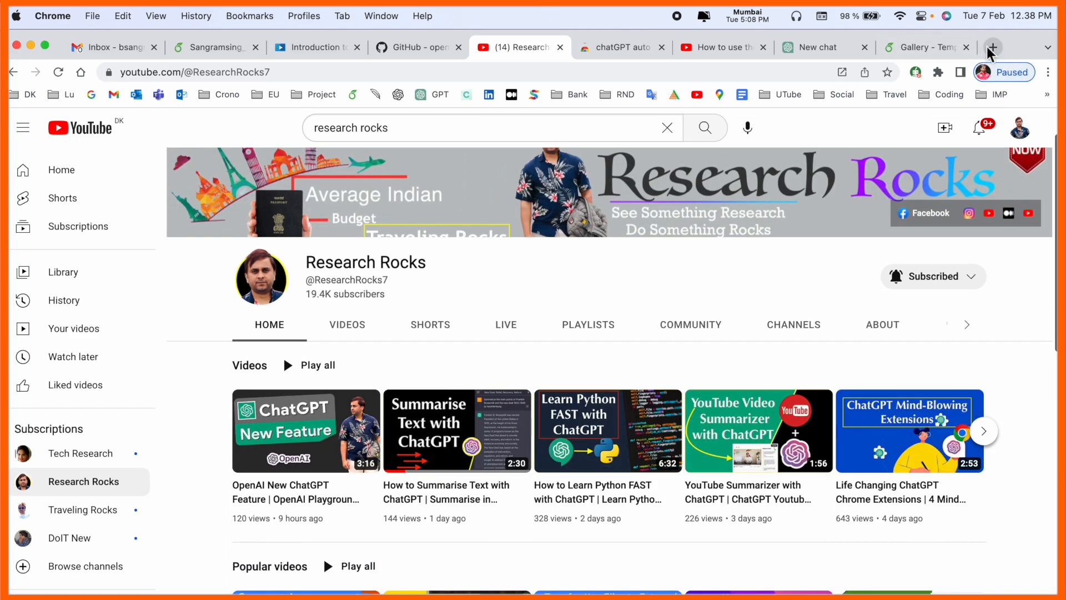
Search Google for 'Voice Control for ChatGPT' in a new tab and open its Chrome Web Store result.
{"action": "left_click", "coordinate": [992, 47]}
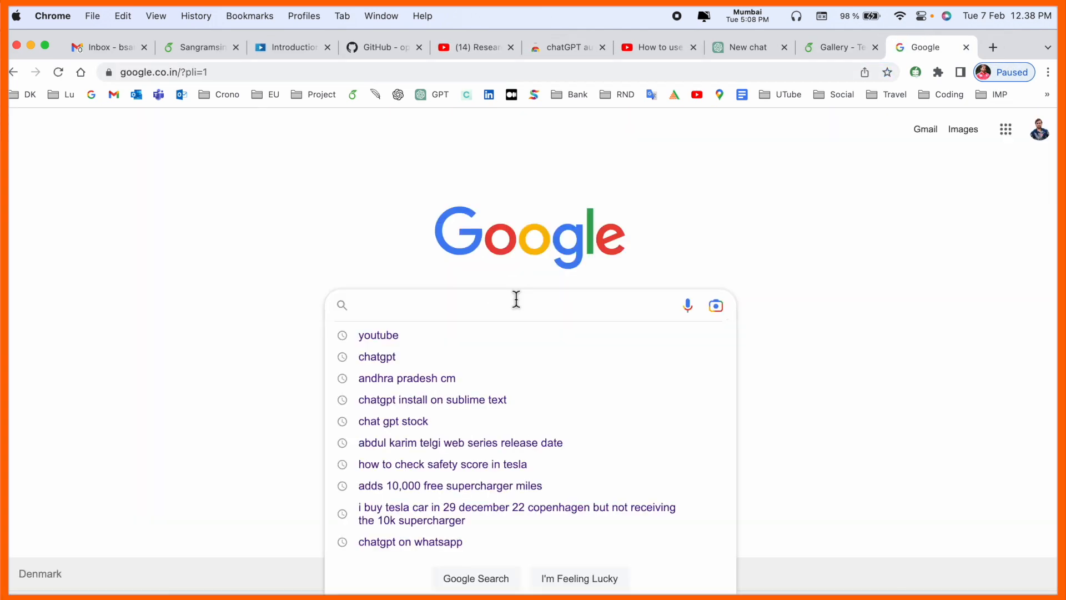
{"action": "type", "text": "Voice Control for ChatGPT"}
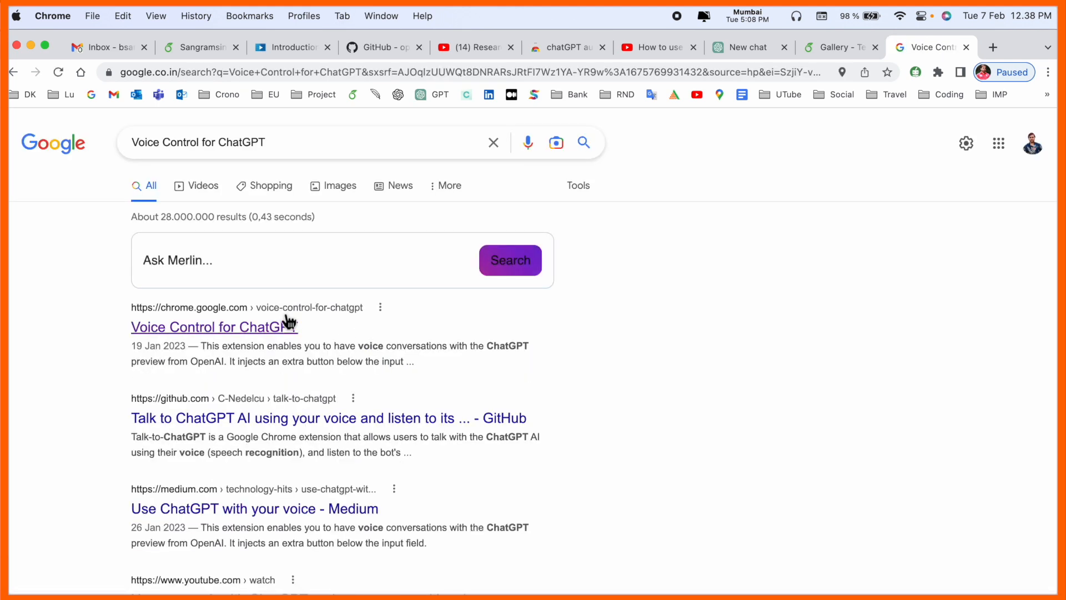
{"action": "left_click", "coordinate": [213, 326]}
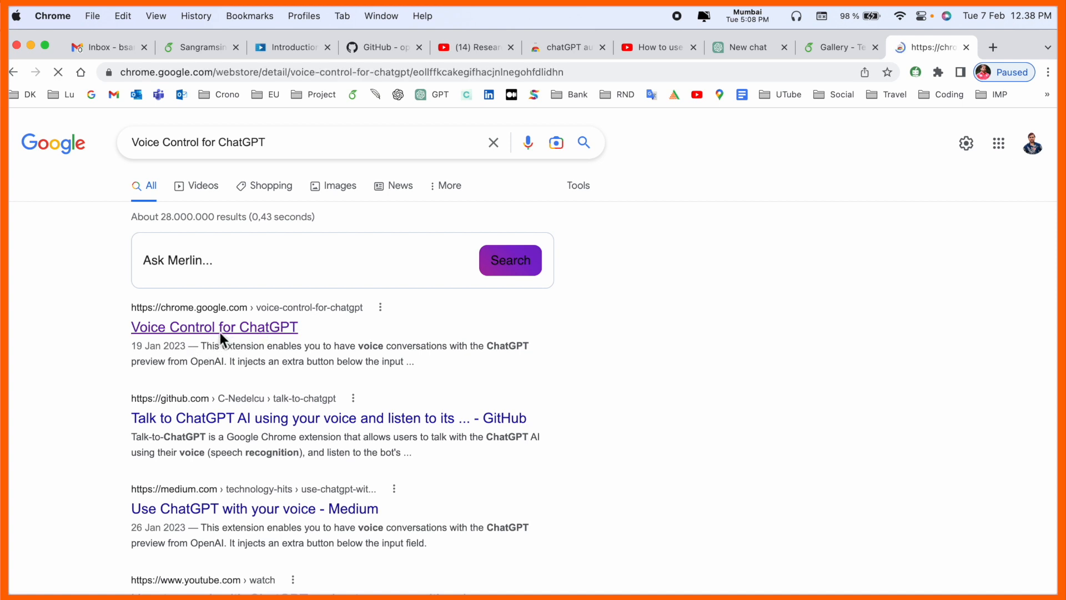
Review the Voice Control for ChatGPT listing and its preview screenshots of the voice input bar.
{"action": "left_click", "coordinate": [215, 327]}
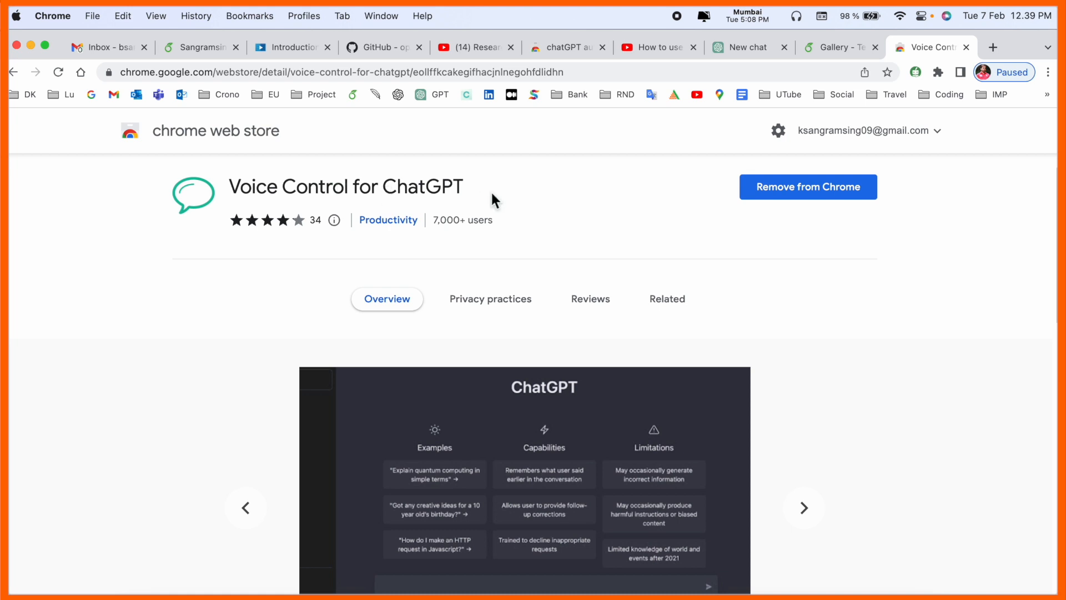
{"action": "scroll", "scroll_direction": "down", "scroll_amount": 3}
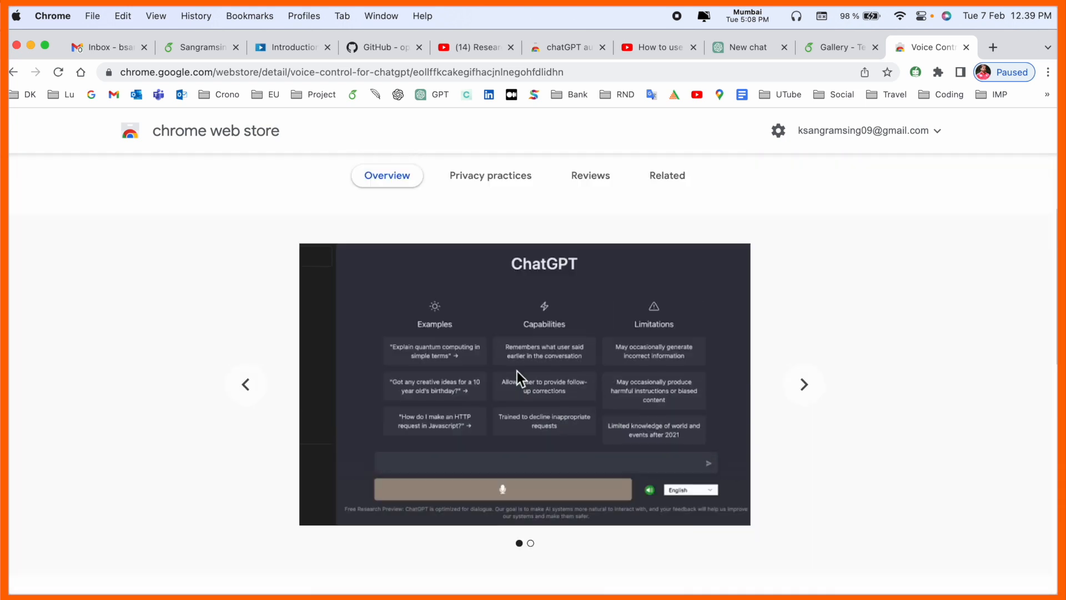
{"action": "scroll", "scroll_direction": "down", "scroll_amount": 3}
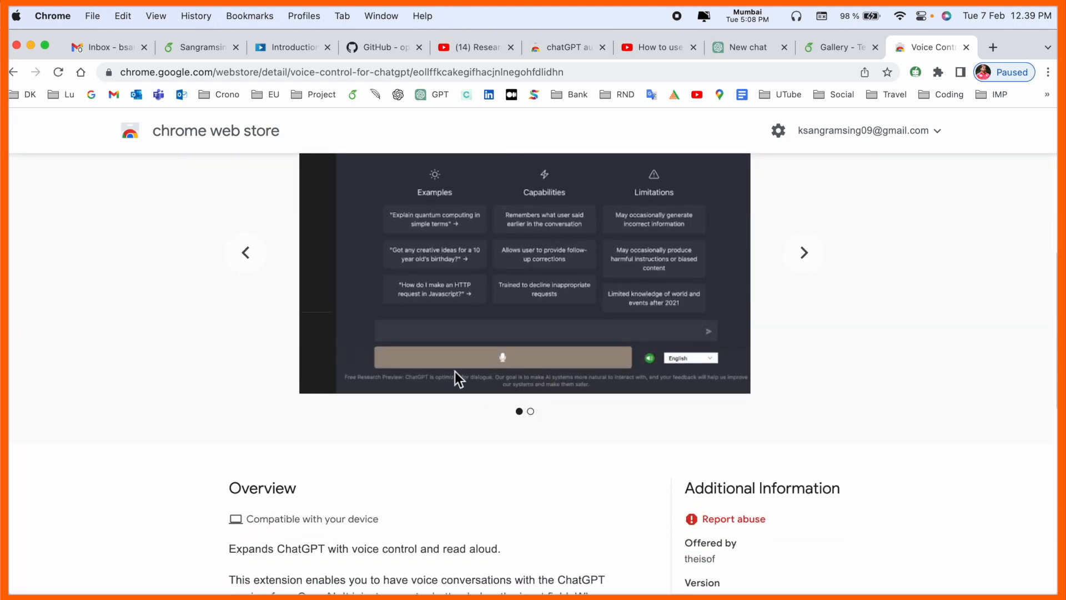
{"action": "mouse_move", "coordinate": [803, 252]}
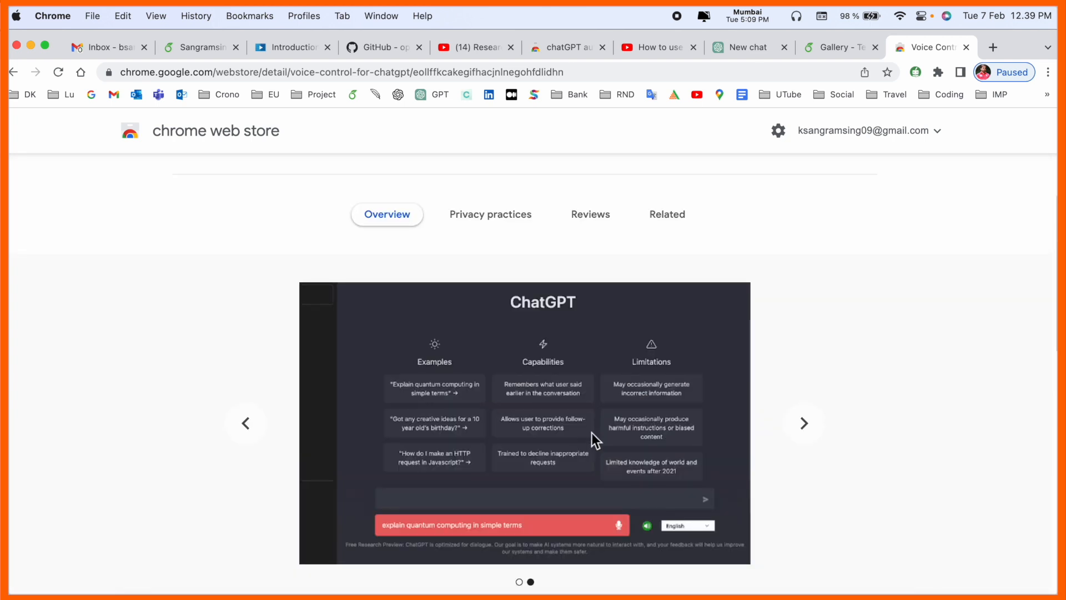
{"action": "left_click", "coordinate": [917, 73]}
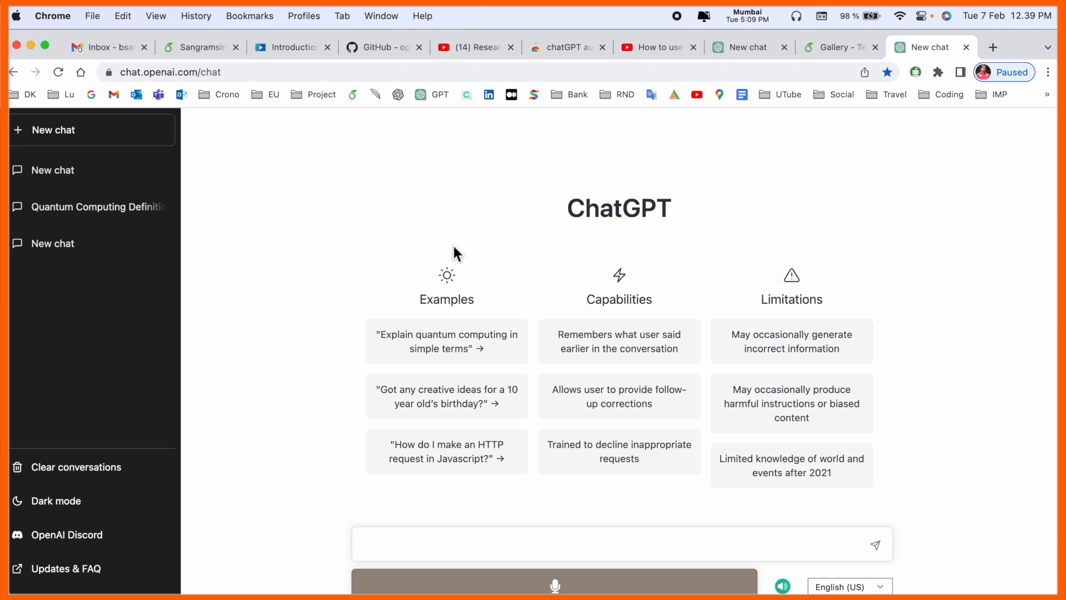
{"action": "mouse_move", "coordinate": [291, 80]}
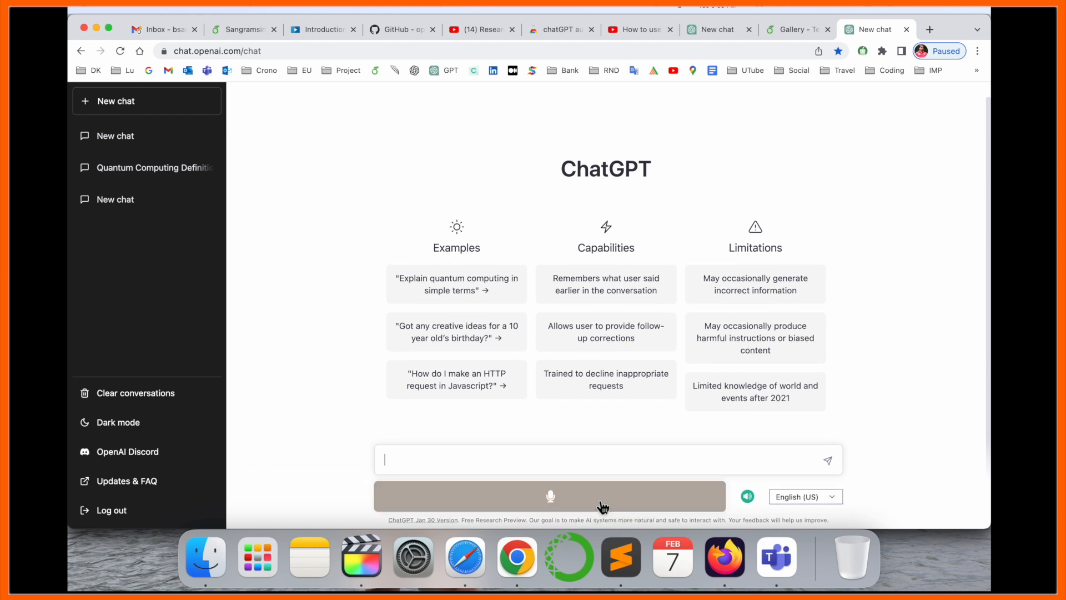
Dictate 'how to travel Copenhagen Denmark to' New Delhi via the microphone bar and submit it to ChatGPT.
{"action": "left_click", "coordinate": [550, 495]}
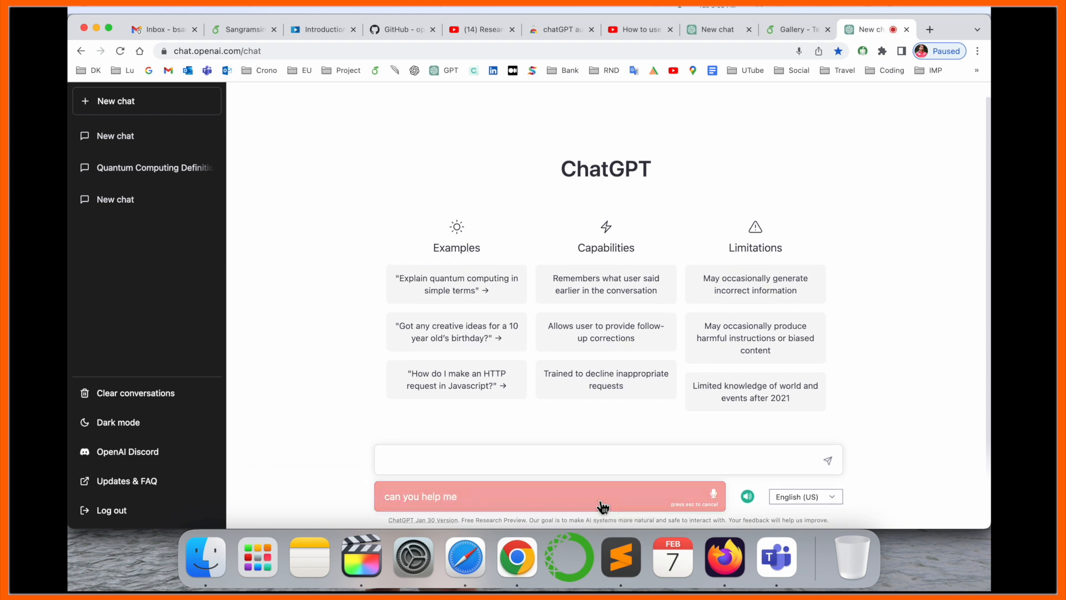
{"action": "type", "text": "how to travel"}
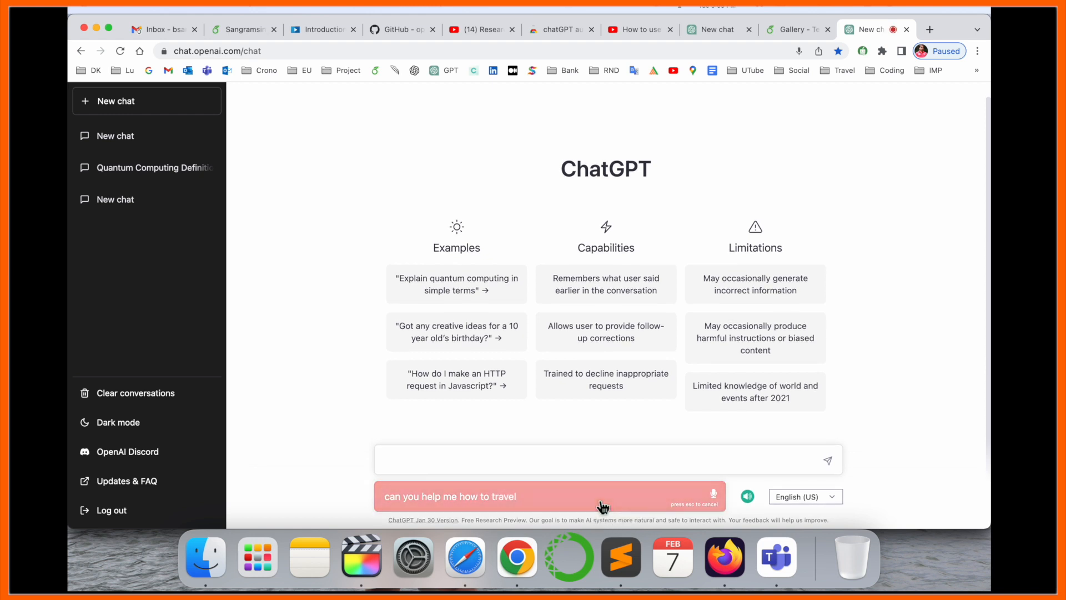
{"action": "type", "text": "Copenhagen Denmark to"}
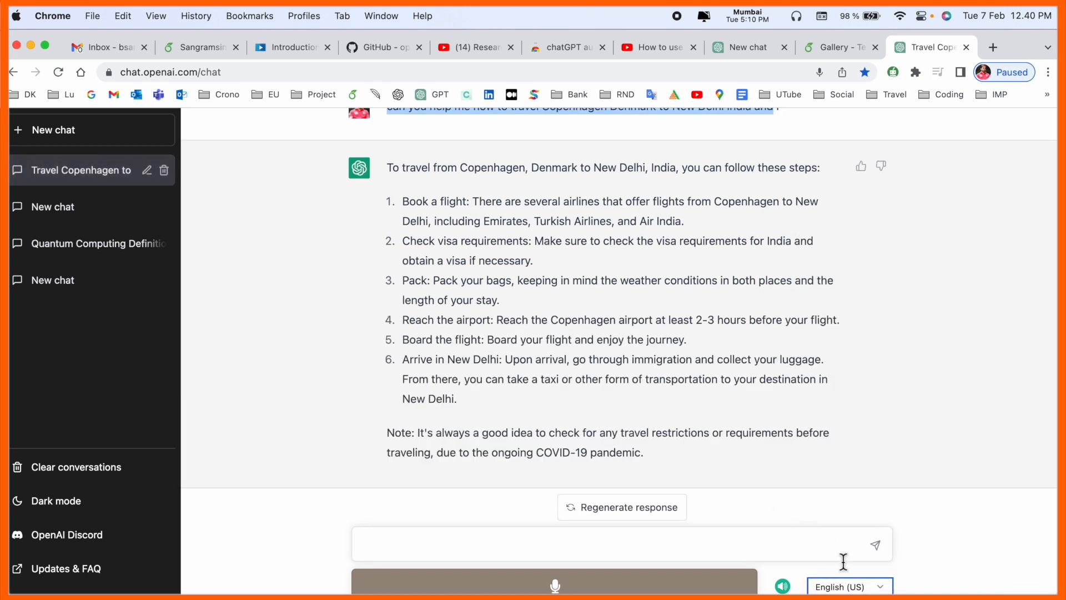
{"action": "left_click", "coordinate": [850, 586]}
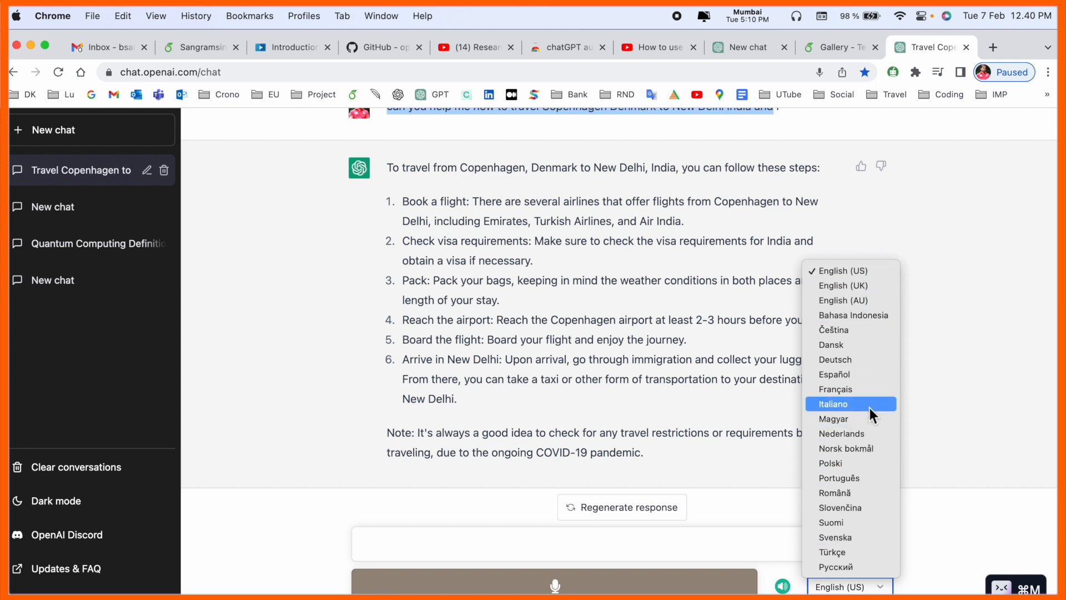
{"action": "mouse_move", "coordinate": [831, 345]}
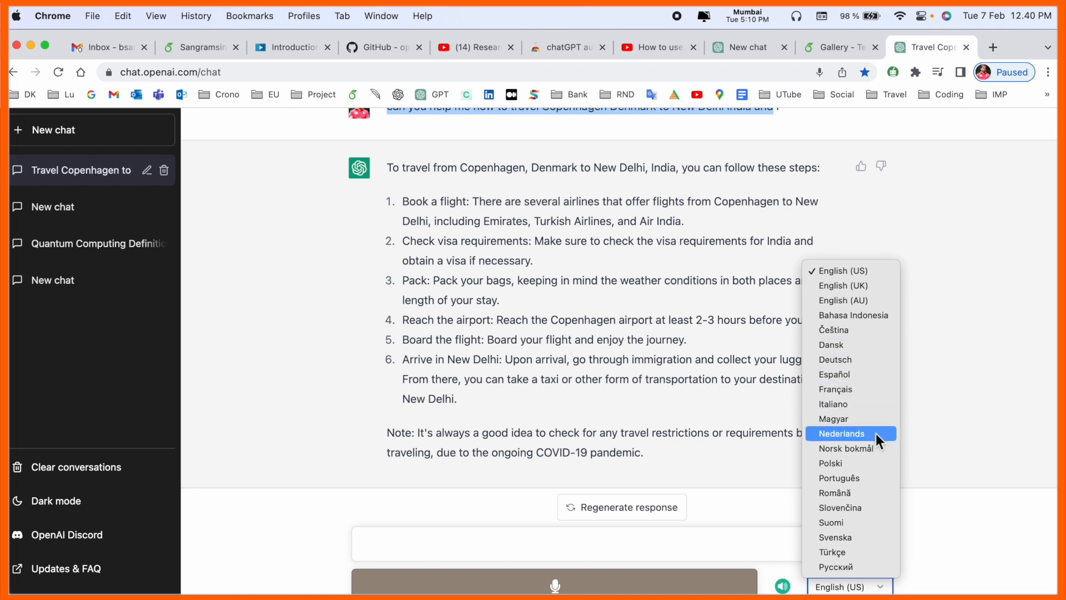
{"action": "mouse_move", "coordinate": [864, 487]}
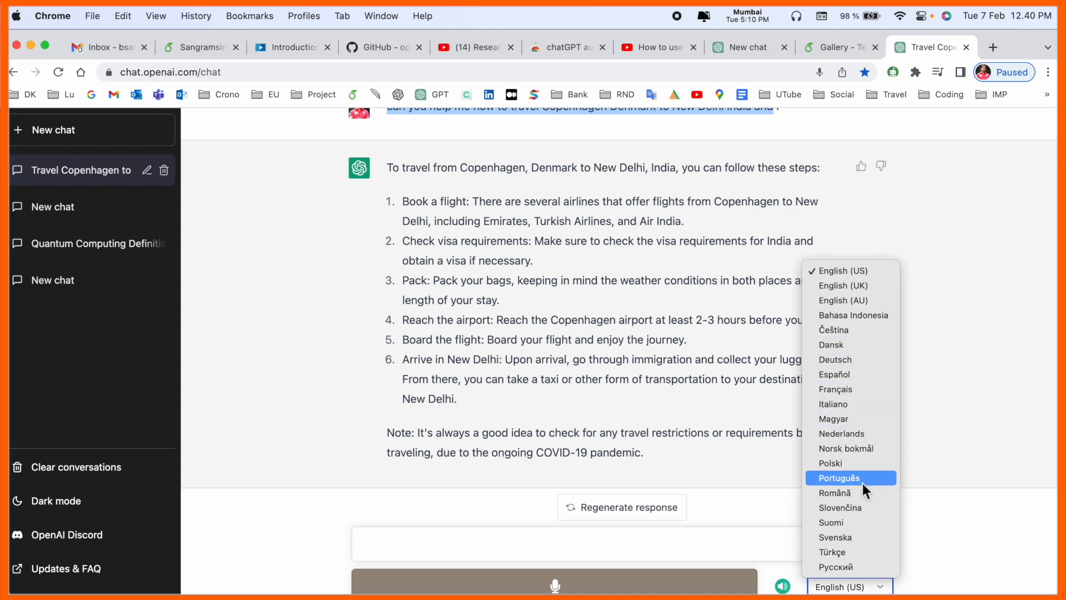
{"action": "left_click", "coordinate": [564, 545]}
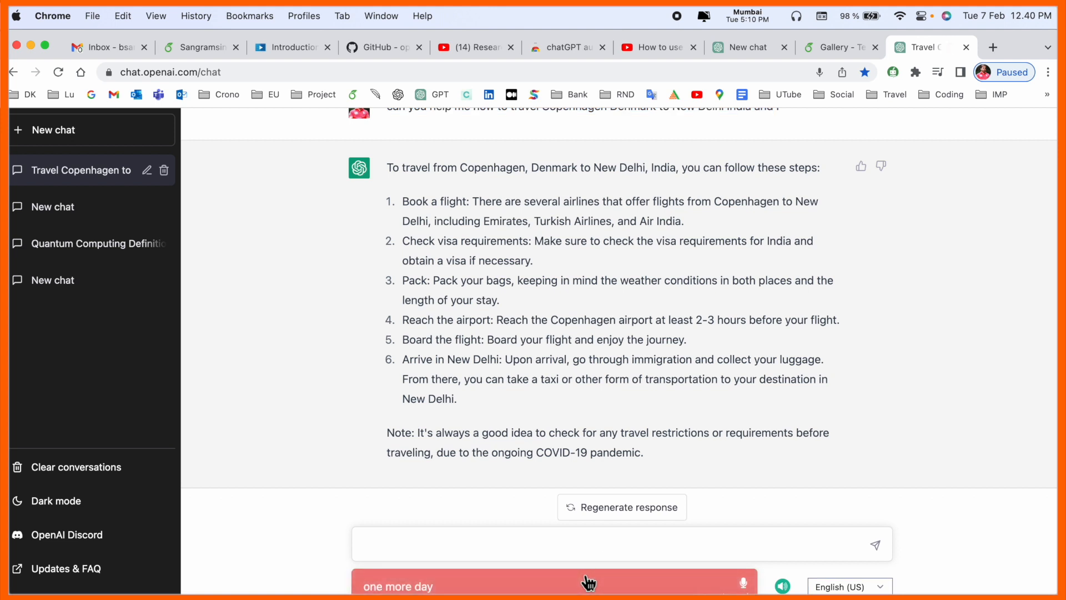
Dictate 'know how to run Python program in my Mac' as the next ChatGPT prompt.
{"action": "type", "text": "know how to run by"}
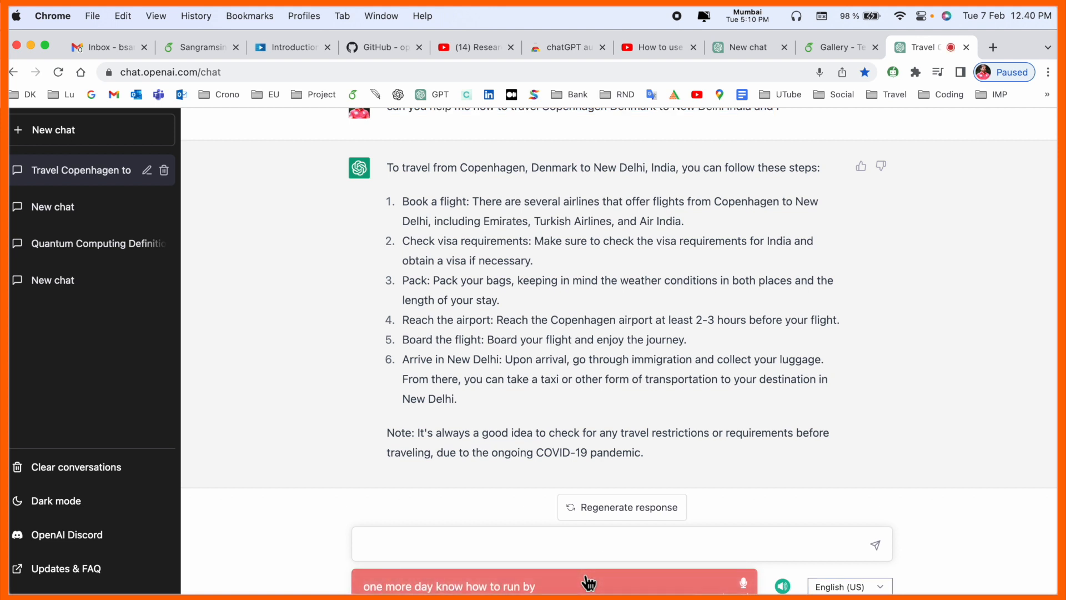
{"action": "type", "text": "Python program in my Mac"}
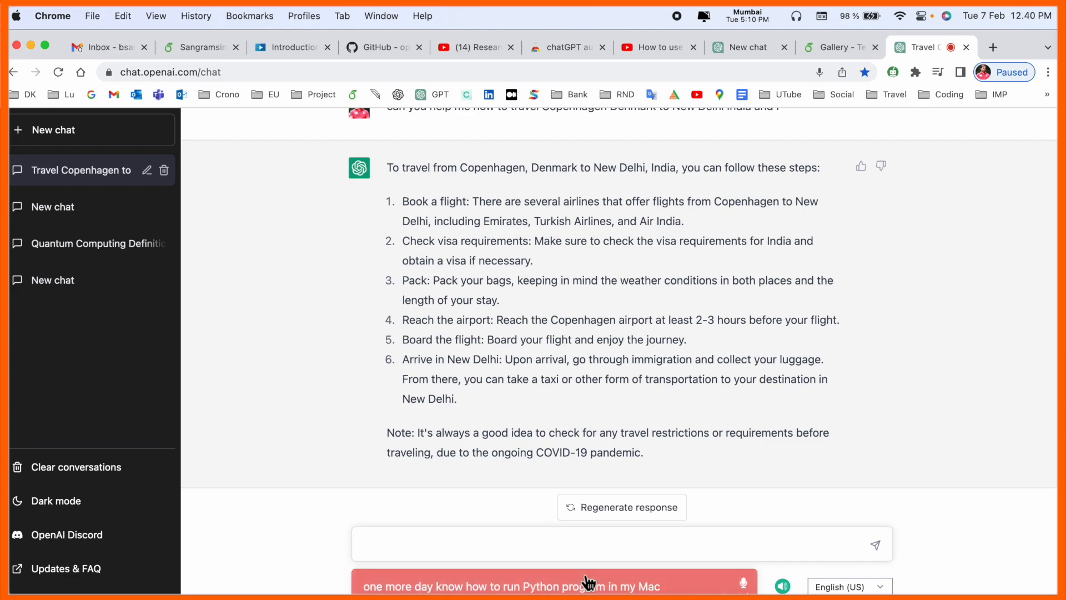